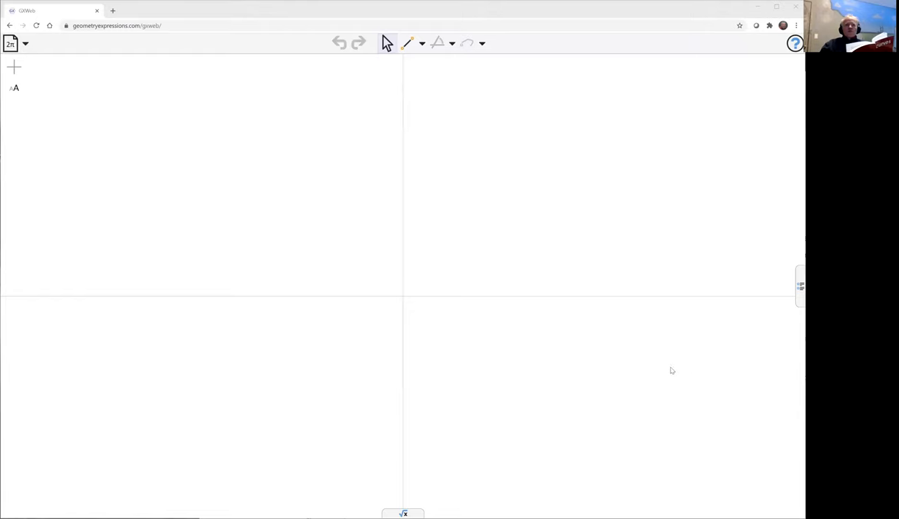
mouse_move(576, 322)
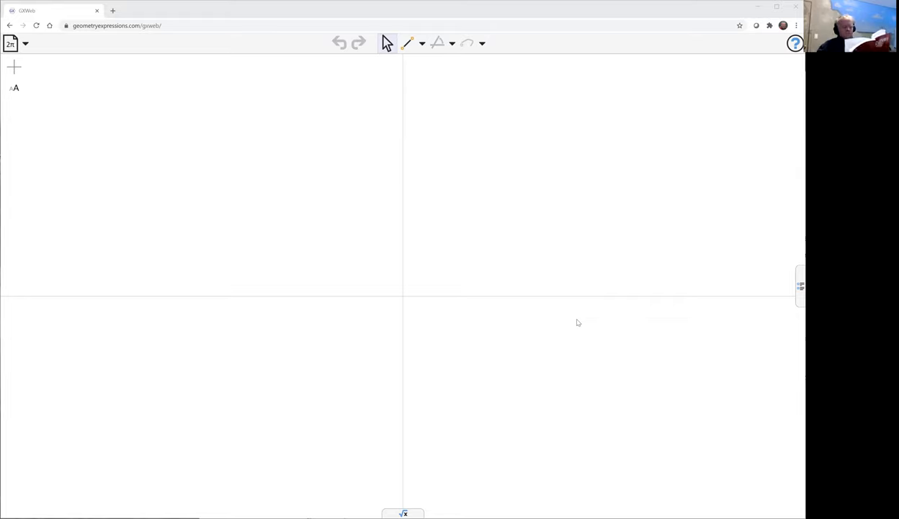
mouse_move(543, 284)
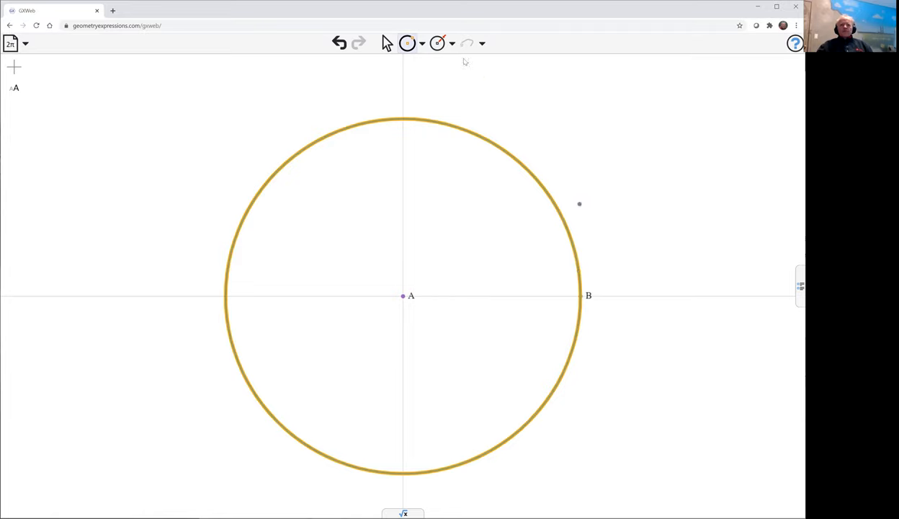
Constrain the circle centred at A through B to radius a
click(407, 43)
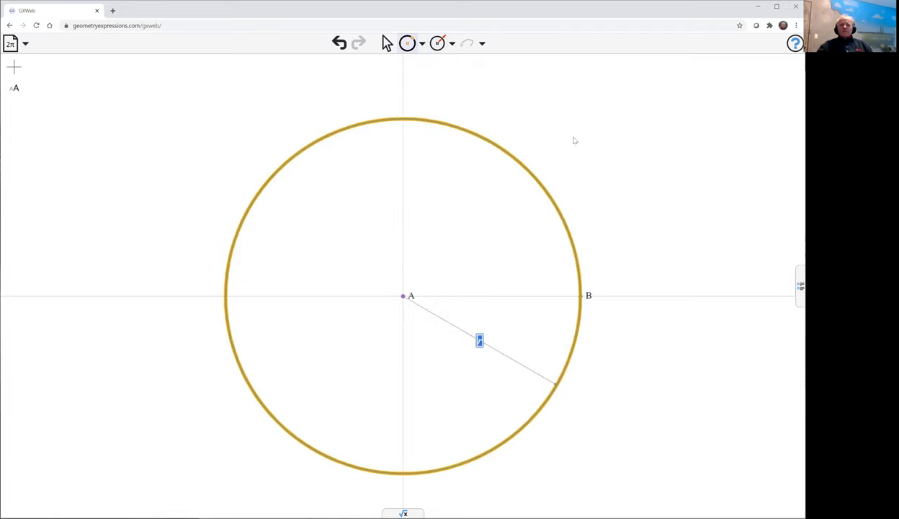
mouse_move(642, 213)
text(a)
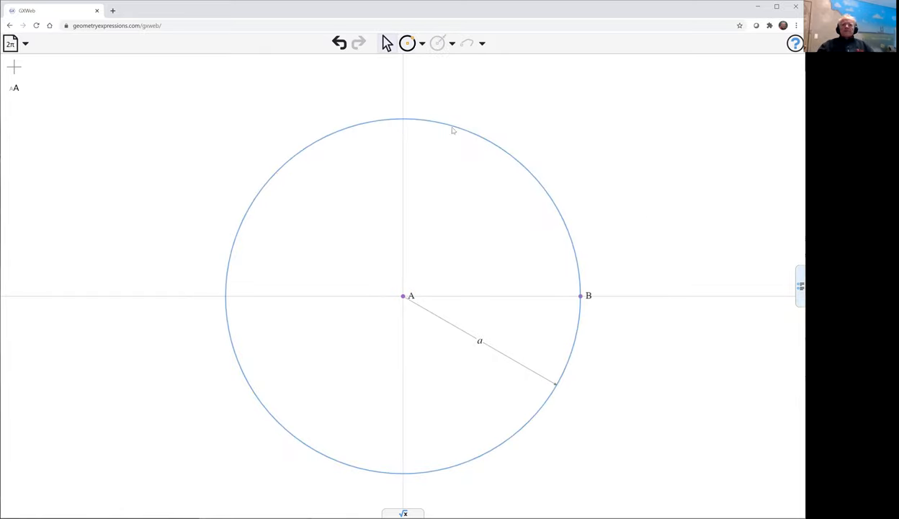
click(407, 42)
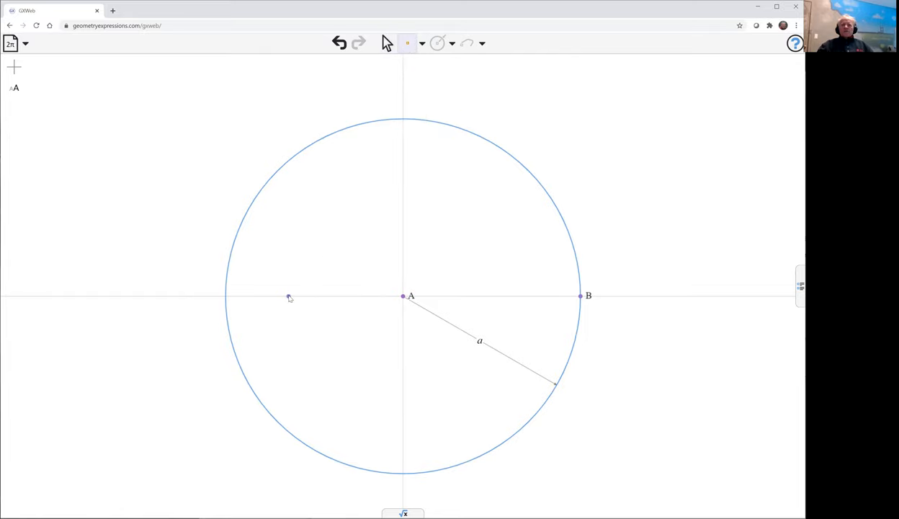
Place point C on the x-axis left of A, with distance a·e from A
click(288, 296)
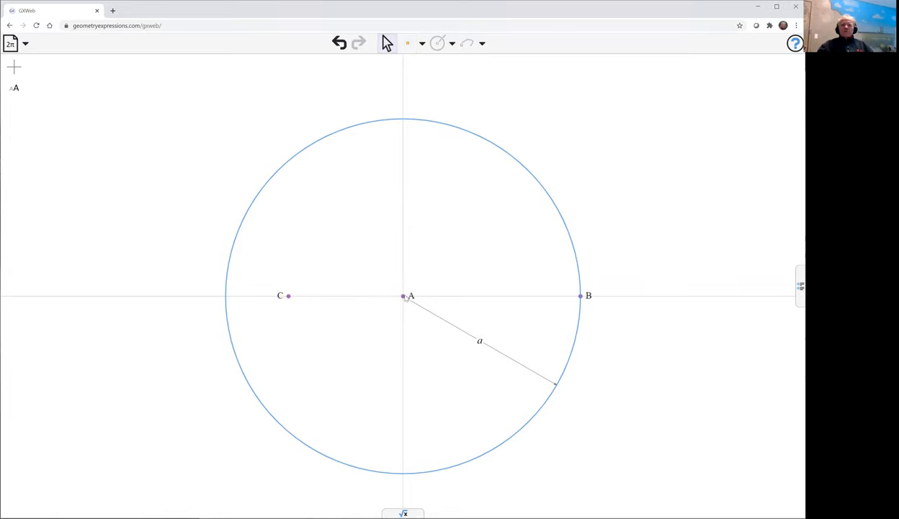
click(403, 296)
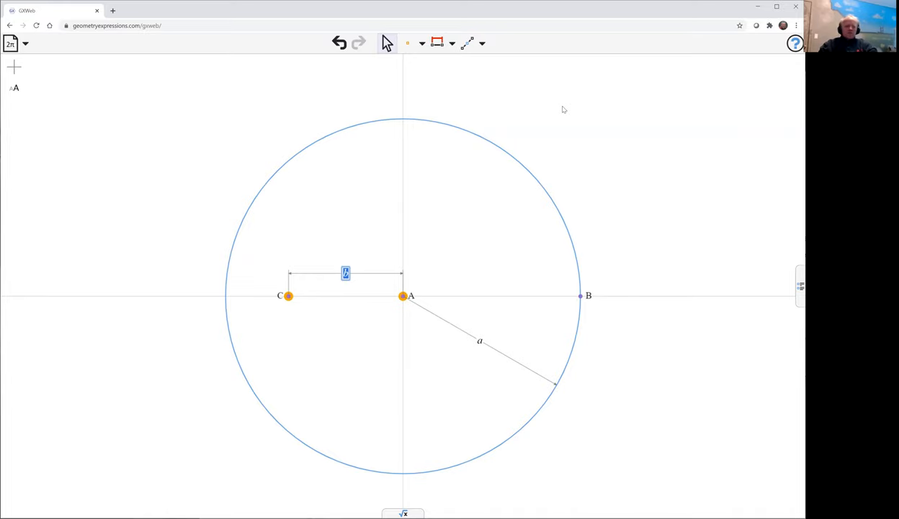
text(e)
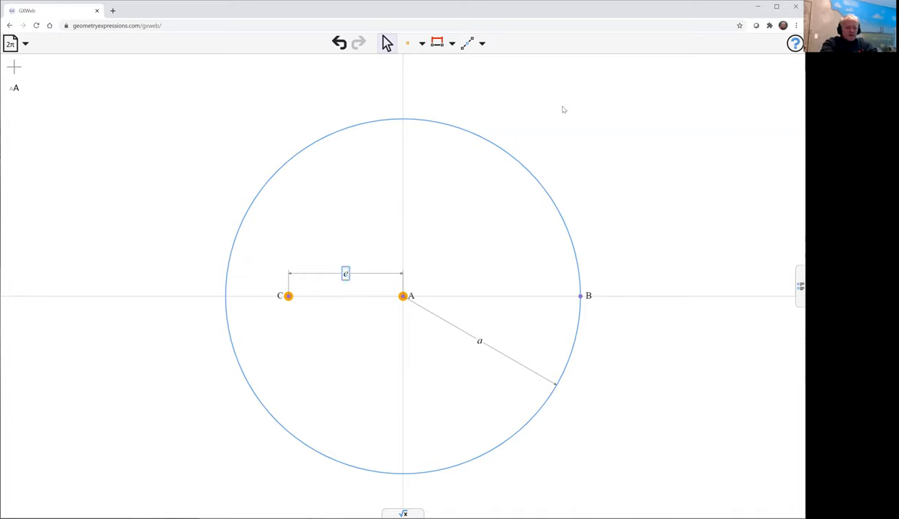
text(·a)
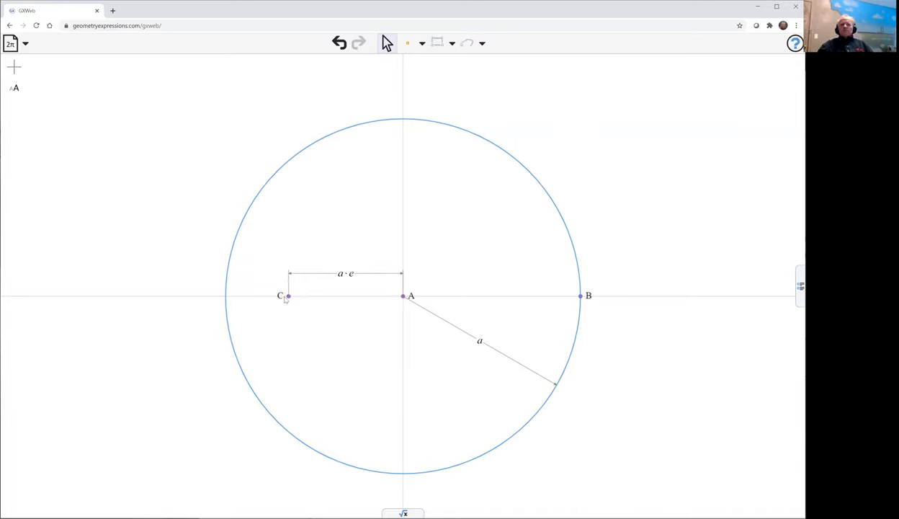
mouse_move(229, 297)
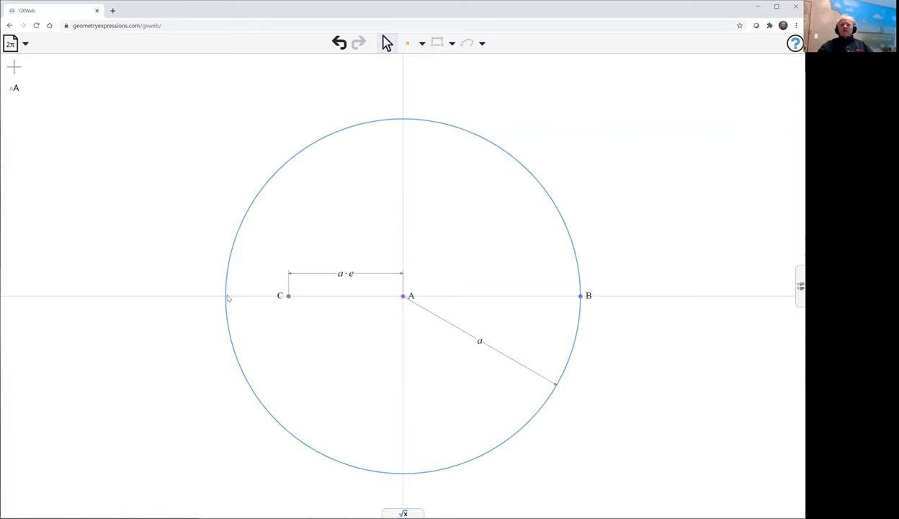
mouse_move(231, 298)
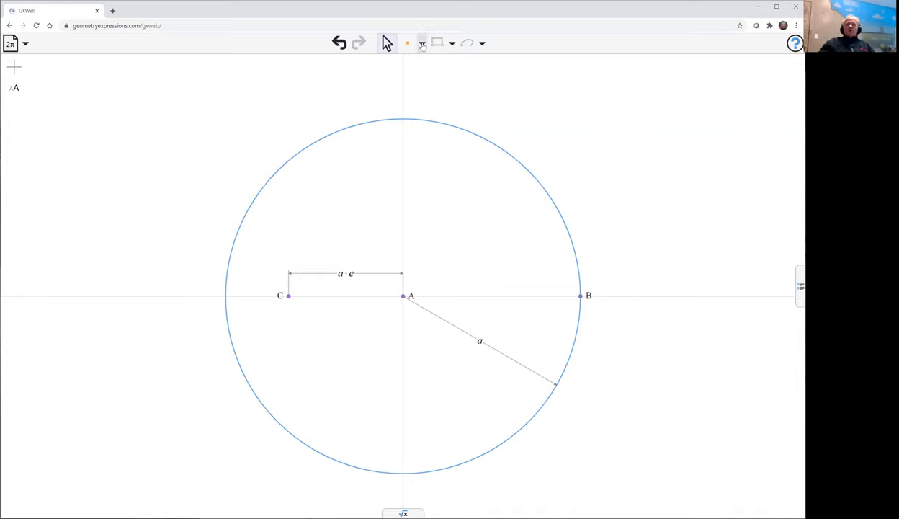
Draw segment CD to a new circle point D, then select D with CD
click(423, 43)
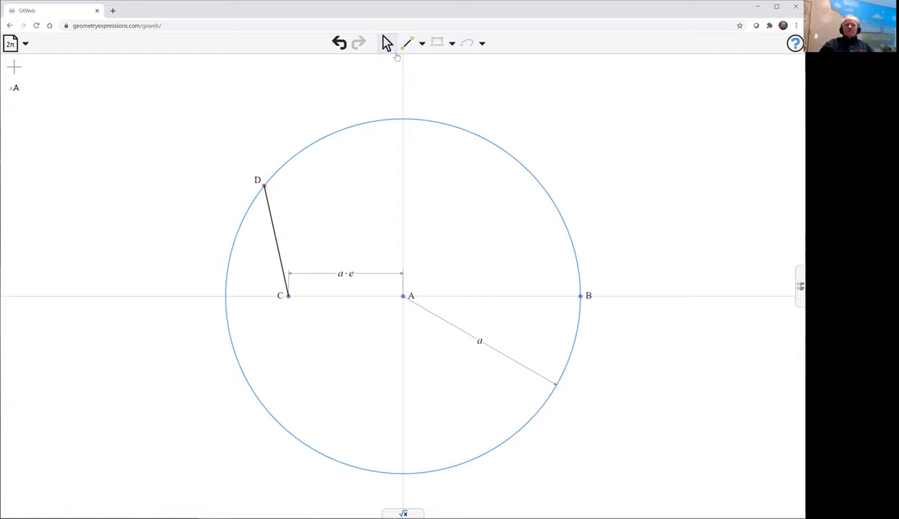
click(264, 185)
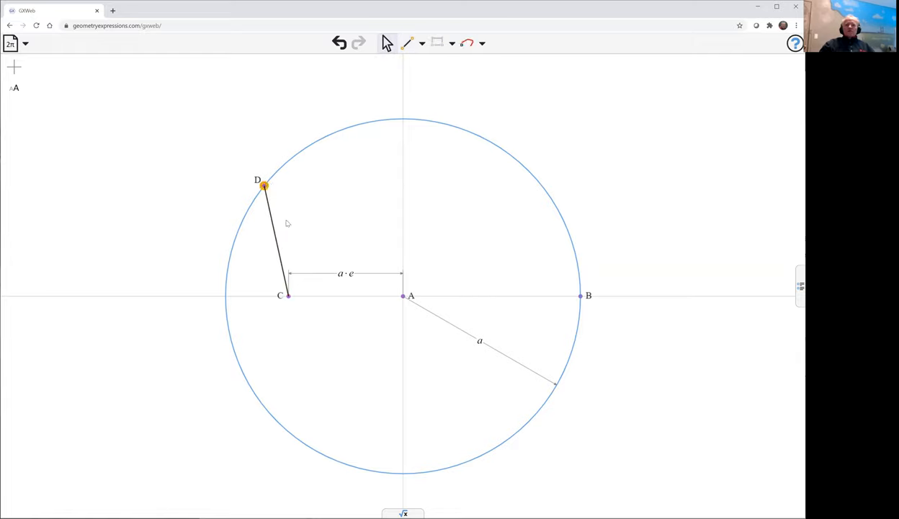
click(277, 238)
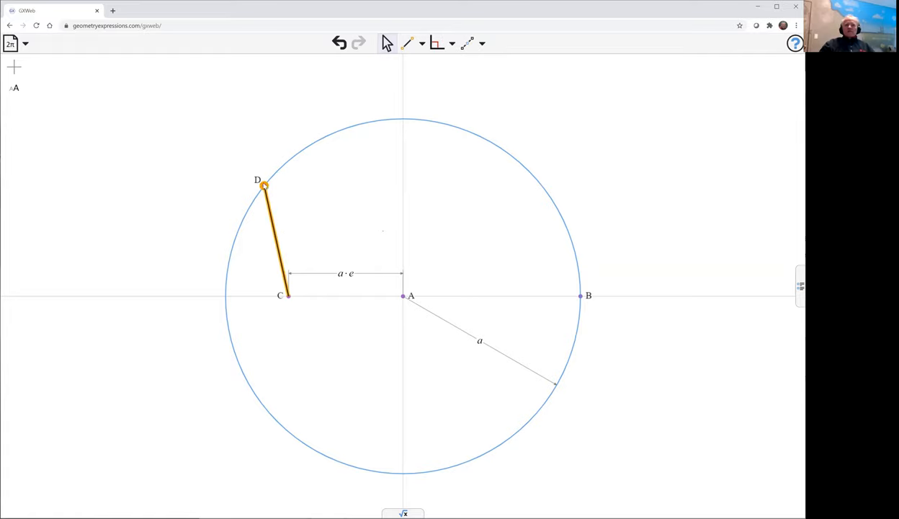
mouse_move(442, 112)
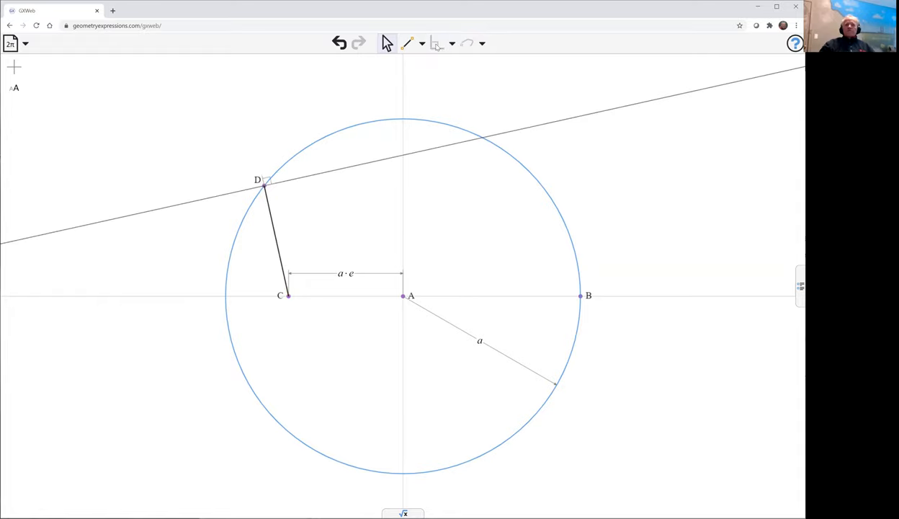
mouse_move(447, 97)
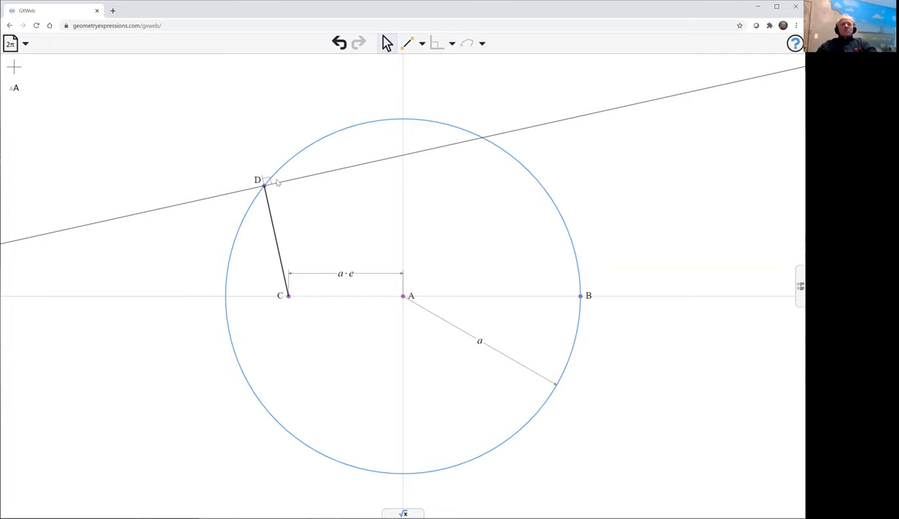
Give point D a Point Proportional constraint on the circle with parameter t
click(264, 186)
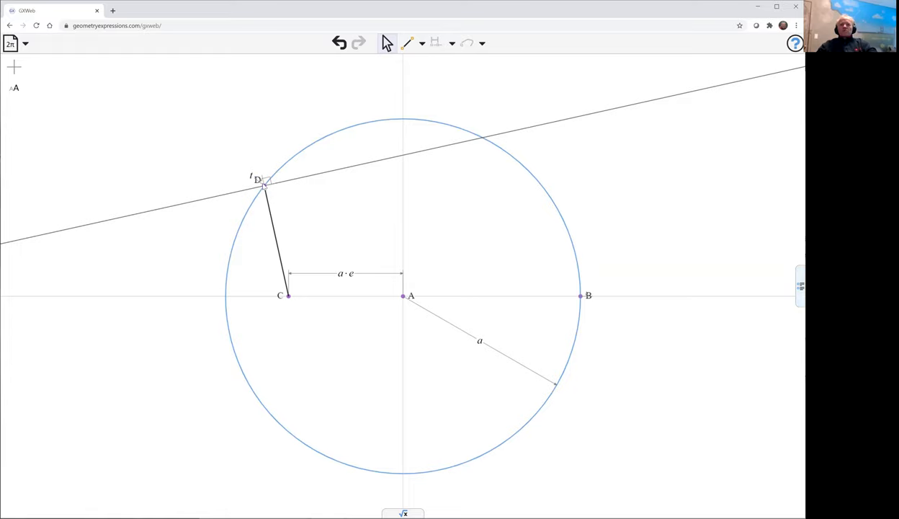
mouse_move(283, 192)
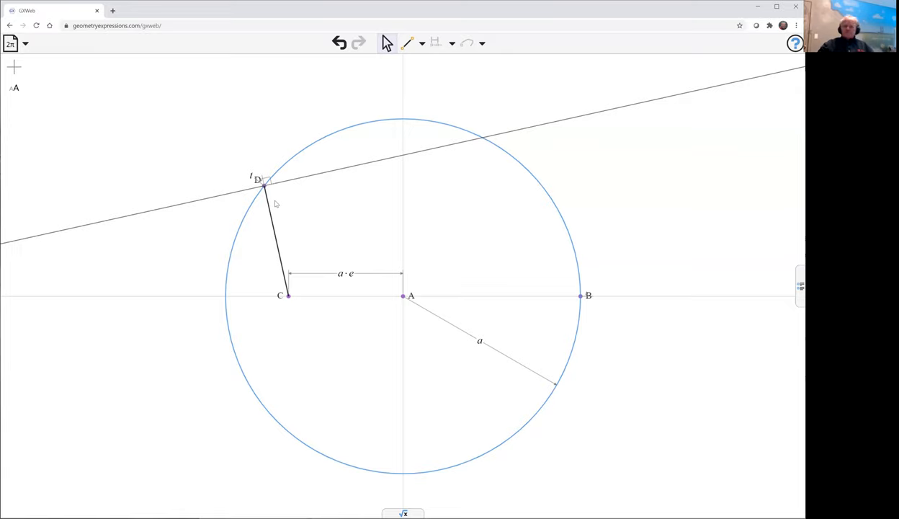
mouse_move(301, 195)
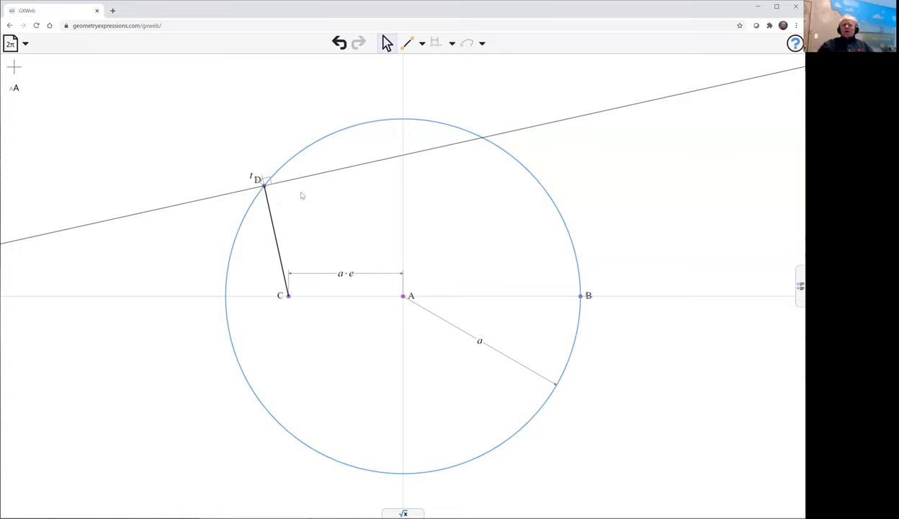
mouse_move(321, 178)
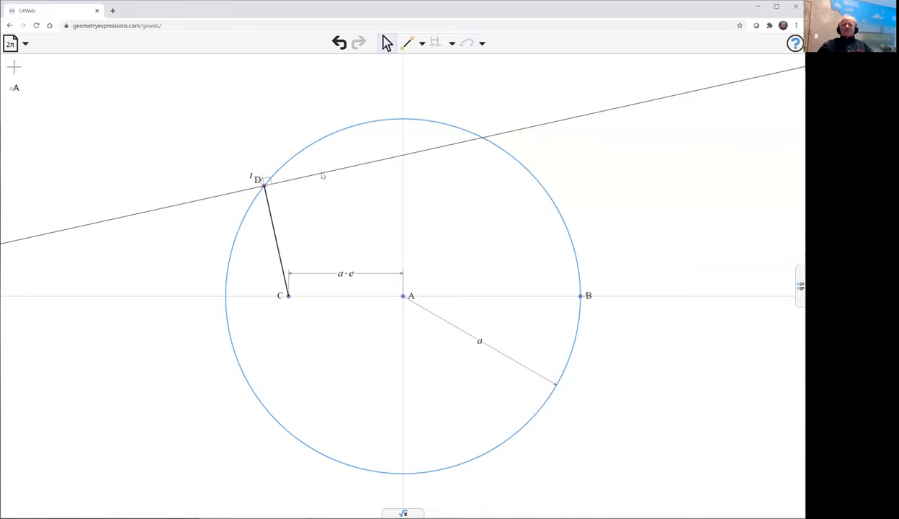
Construct the envelope of the perpendicular line through D as t varies
click(322, 176)
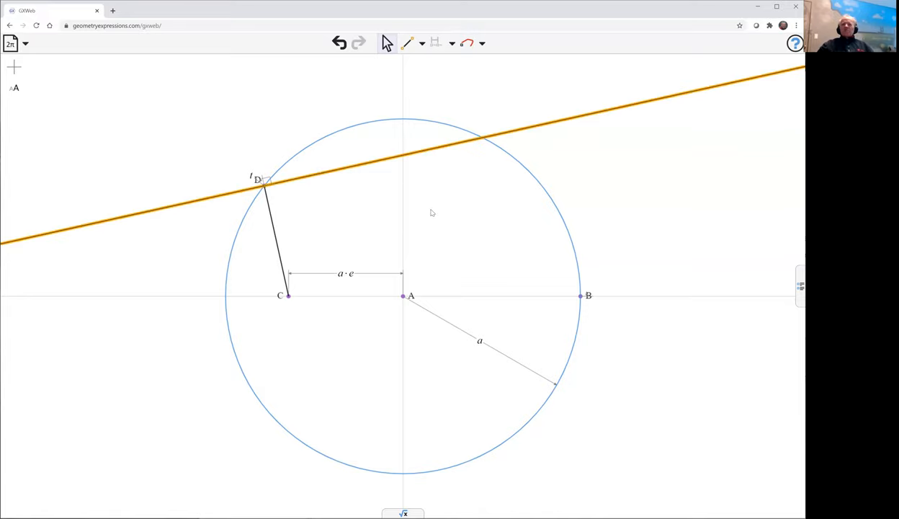
mouse_move(433, 203)
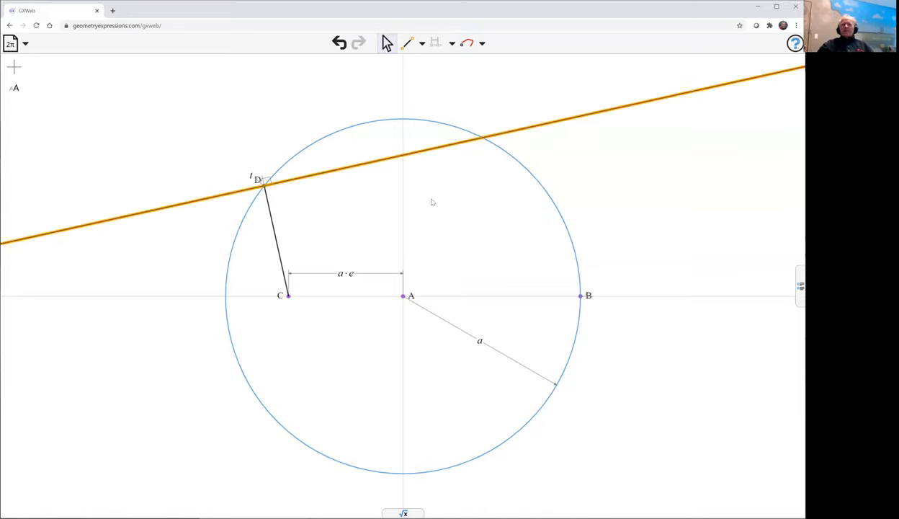
mouse_move(437, 148)
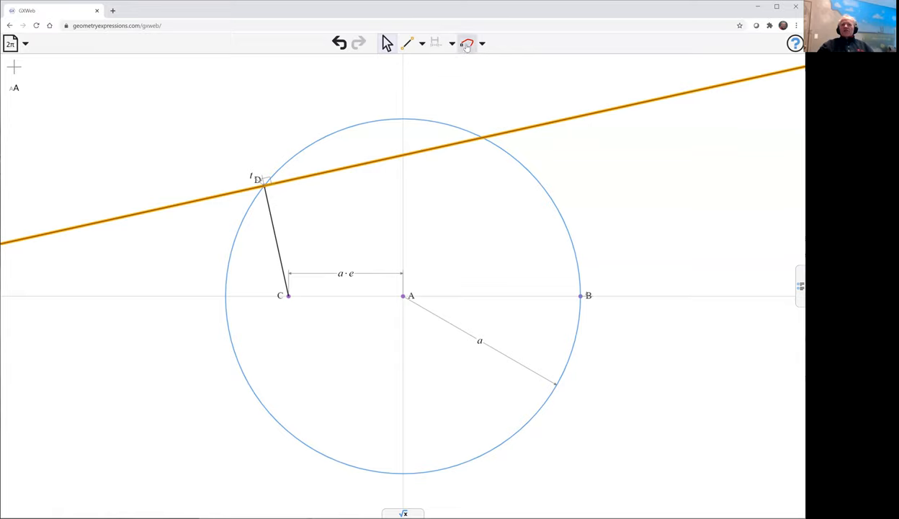
click(467, 43)
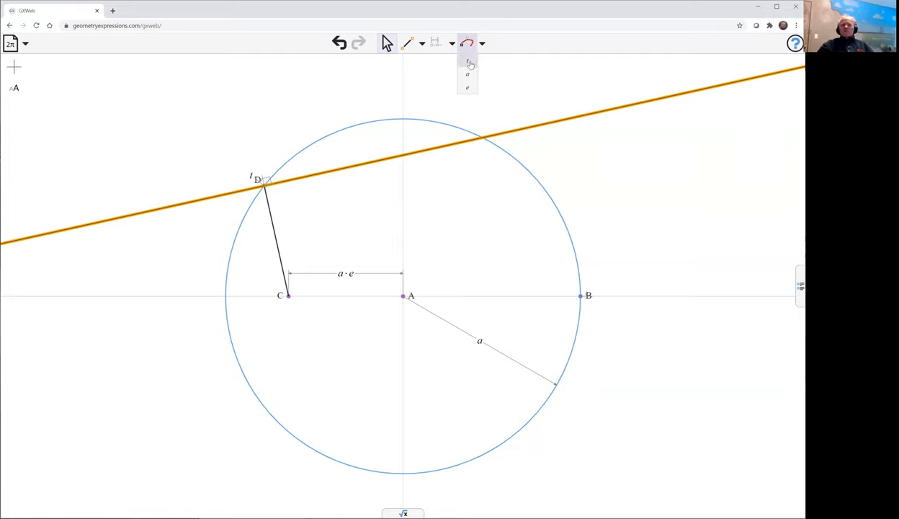
click(468, 75)
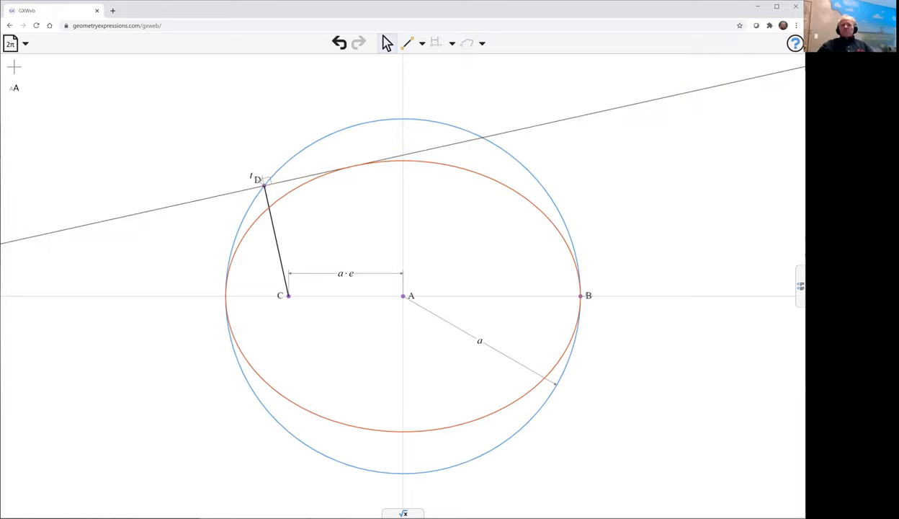
mouse_move(265, 191)
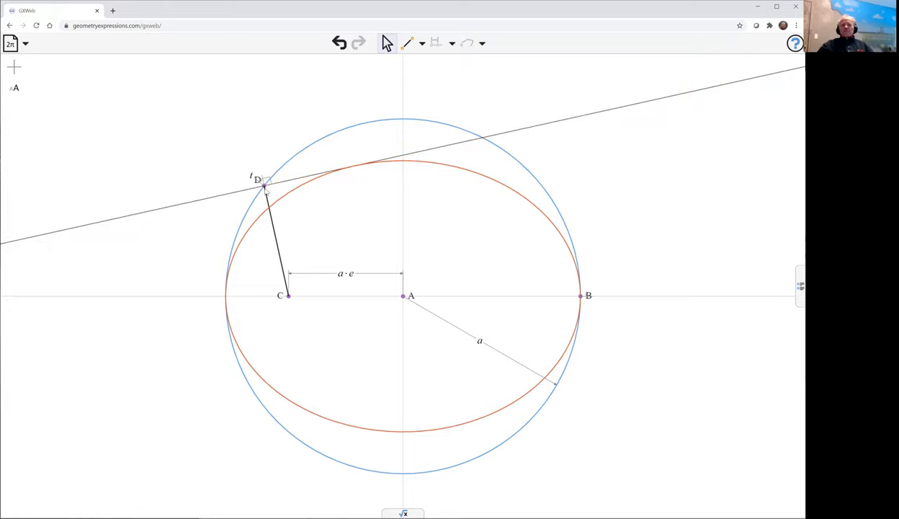
Drag D around the circle, watching the tangent touch the ellipse, ending left
drag(265, 186, 299, 151)
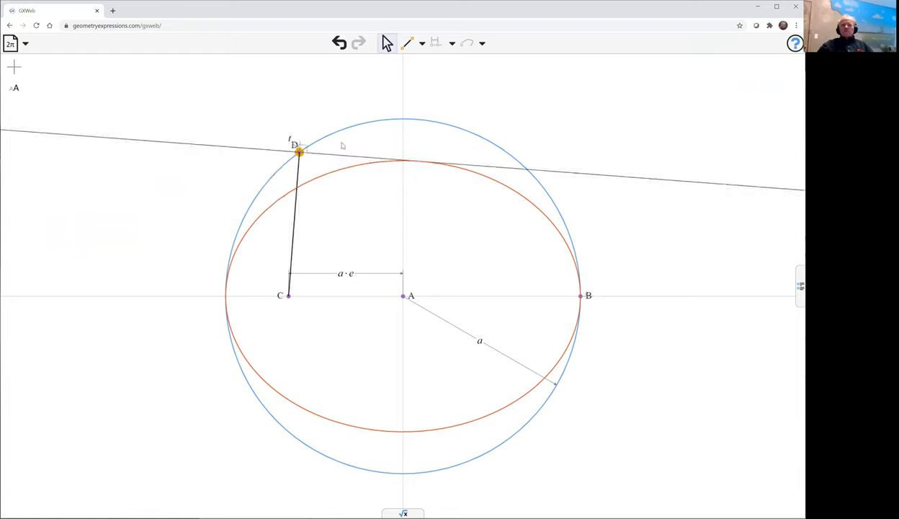
drag(298, 151, 514, 157)
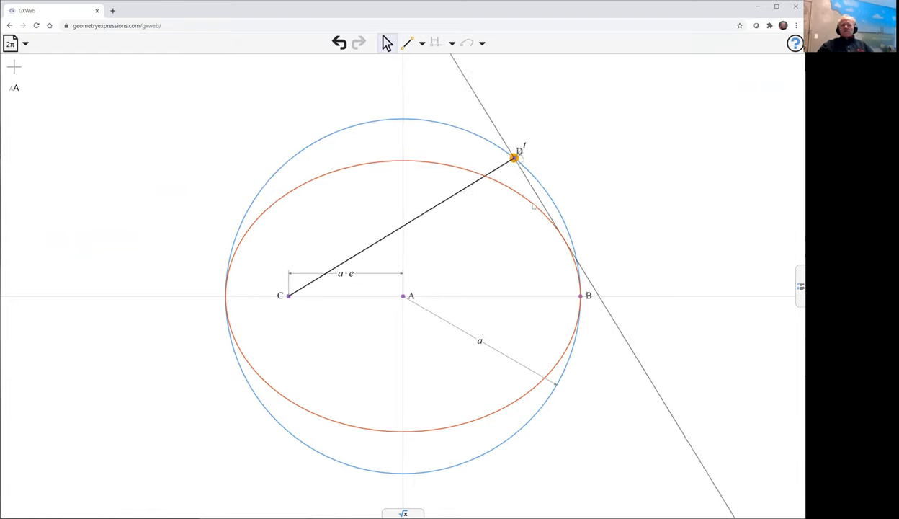
drag(513, 157, 569, 360)
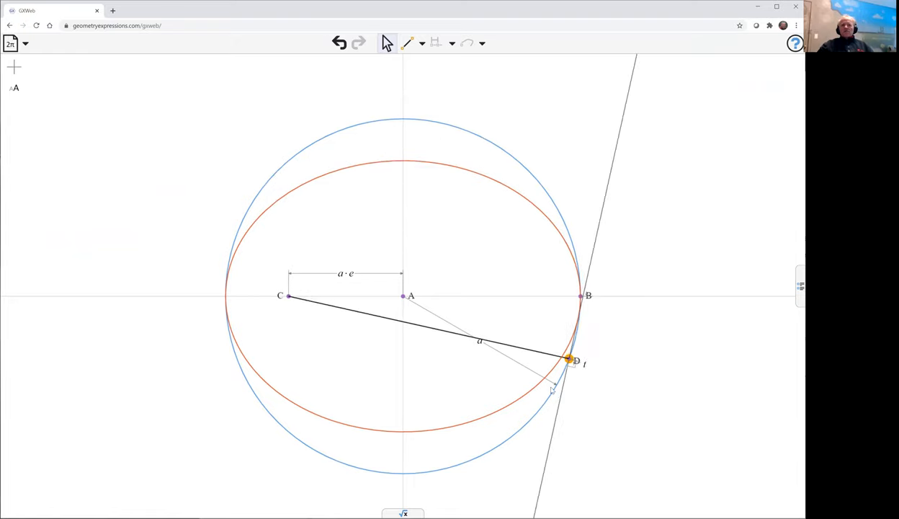
drag(569, 360, 525, 171)
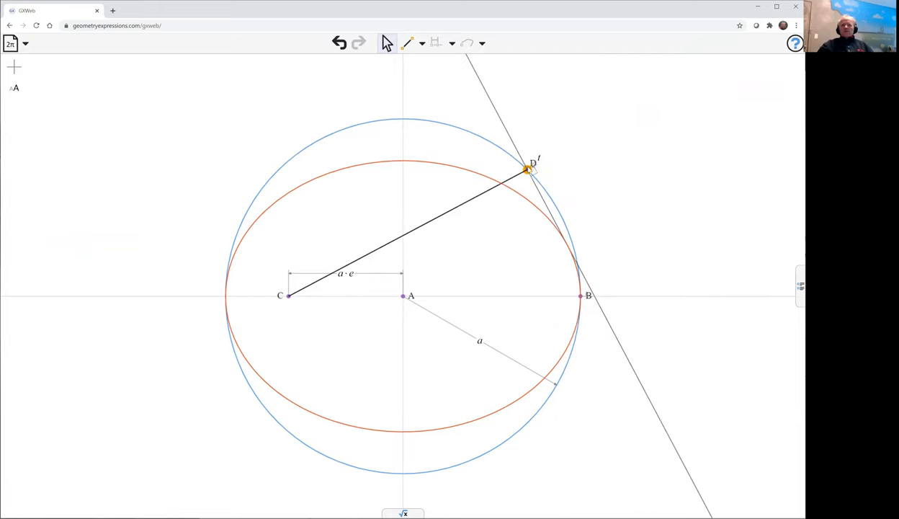
drag(525, 171, 378, 119)
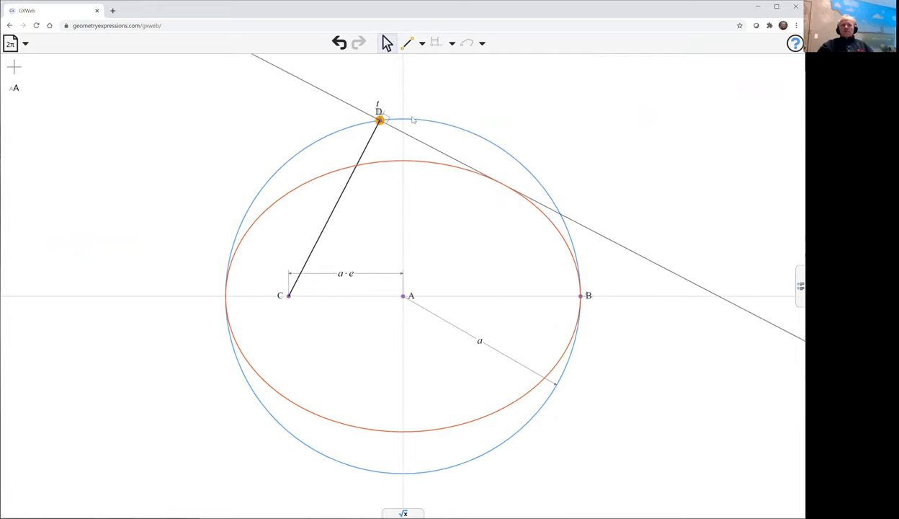
drag(378, 119, 282, 164)
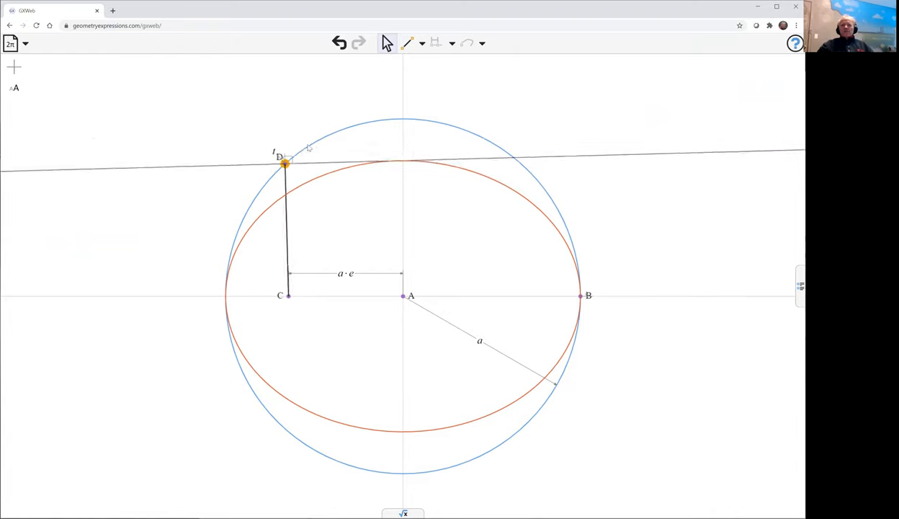
drag(284, 163, 254, 195)
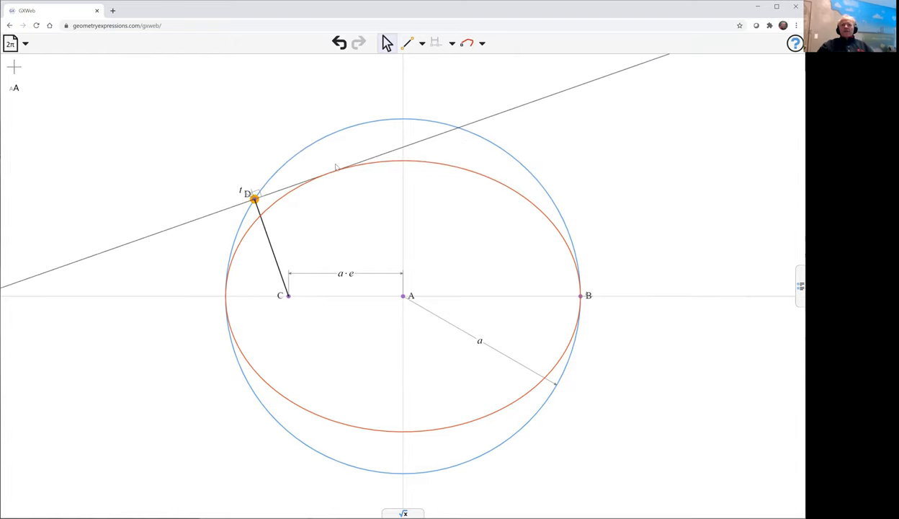
mouse_move(677, 162)
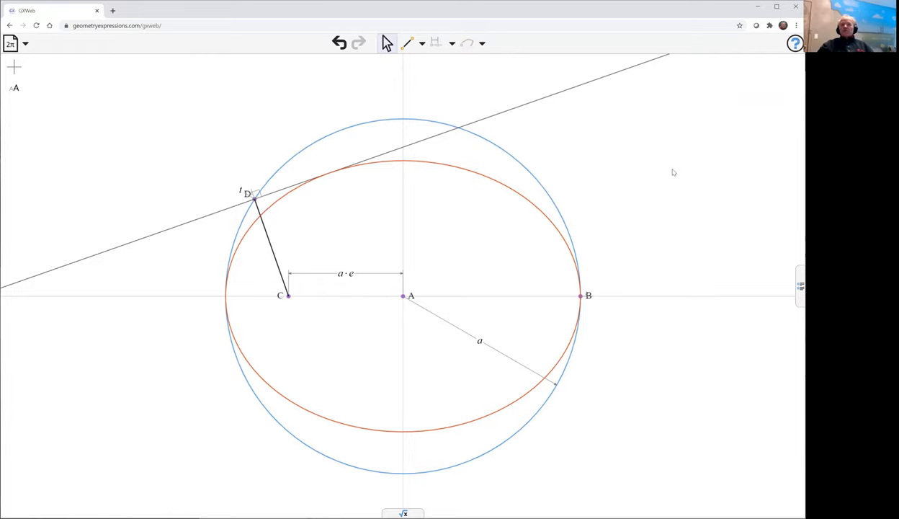
mouse_move(648, 253)
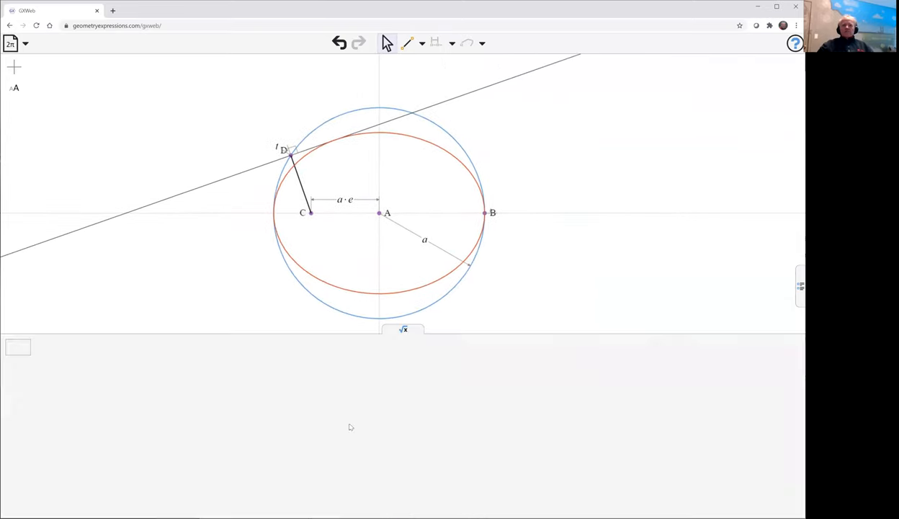
Calculate the ellipse locus's equation in the algebra panel
click(18, 348)
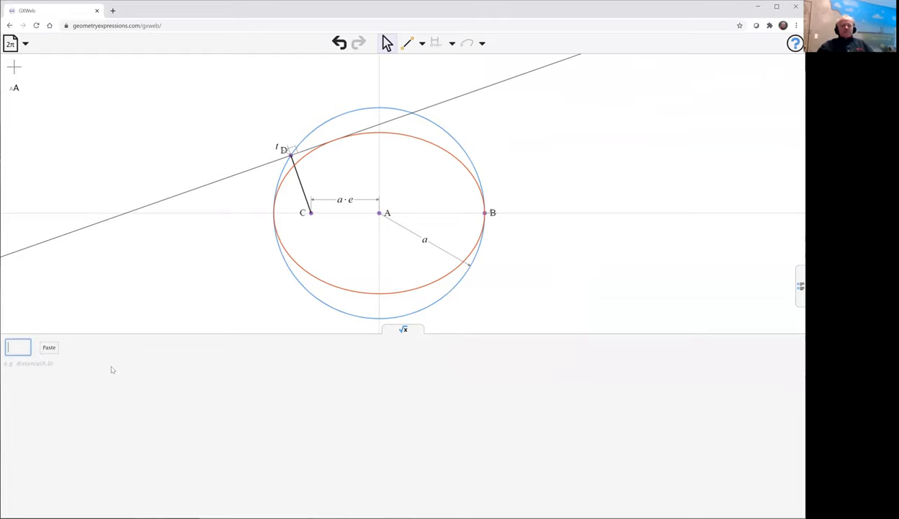
text(equ)
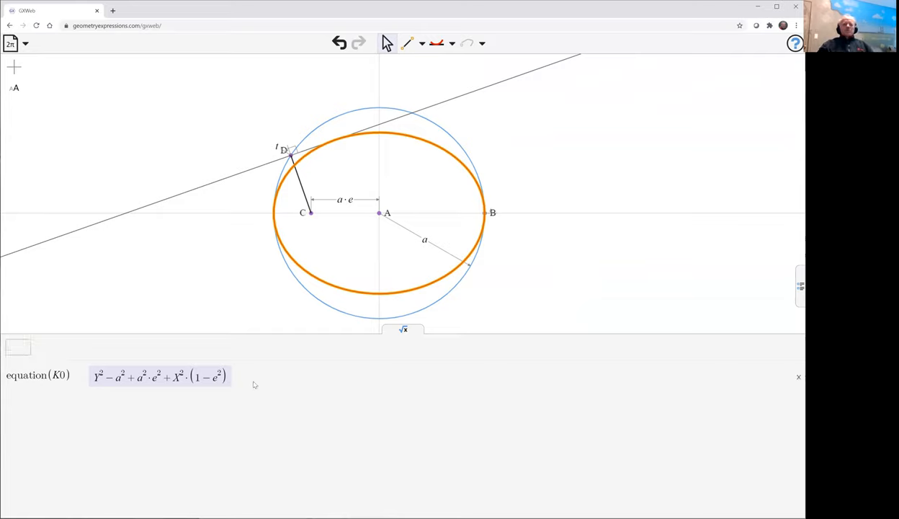
click(108, 385)
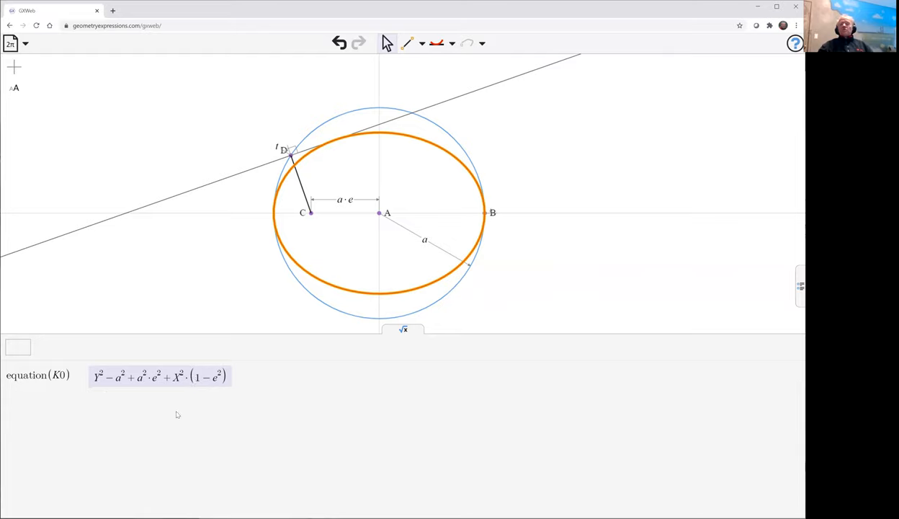
mouse_move(230, 399)
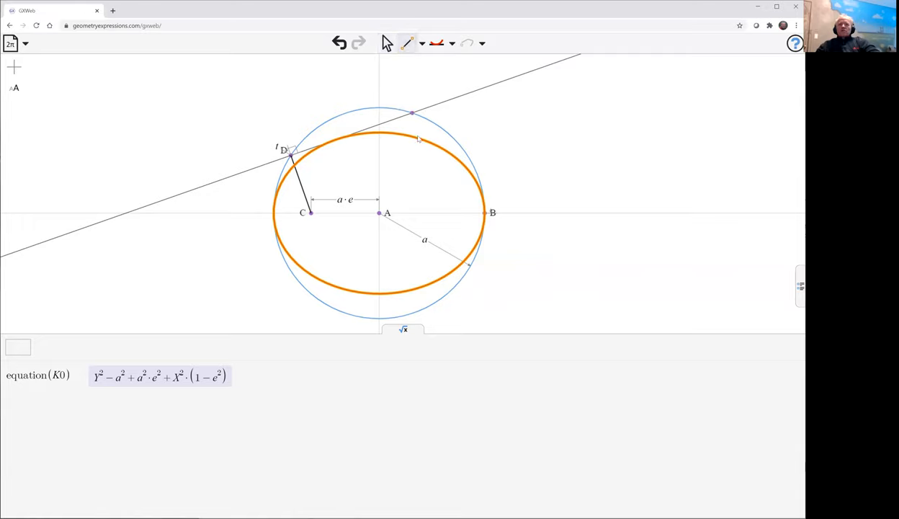
Draw segment EF from the tangent's circle crossing to the axis, perpendicular to the tangent
drag(414, 114, 459, 212)
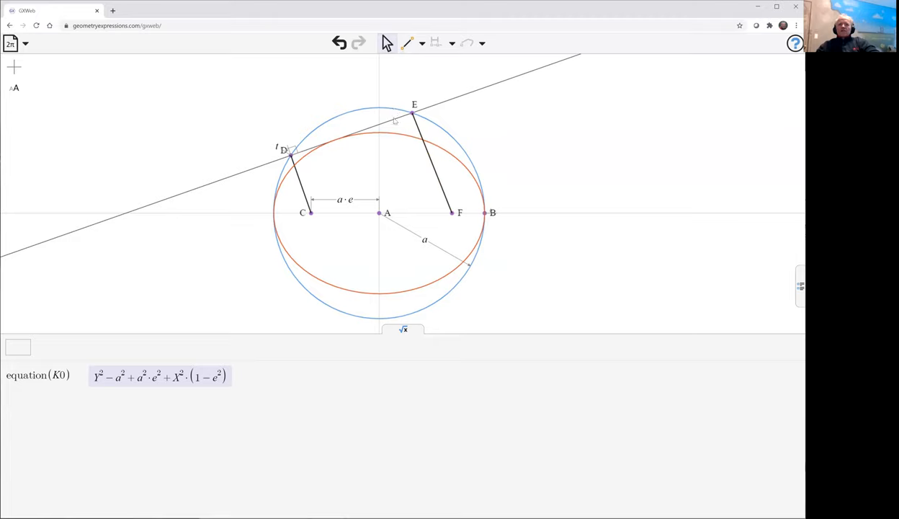
mouse_move(391, 122)
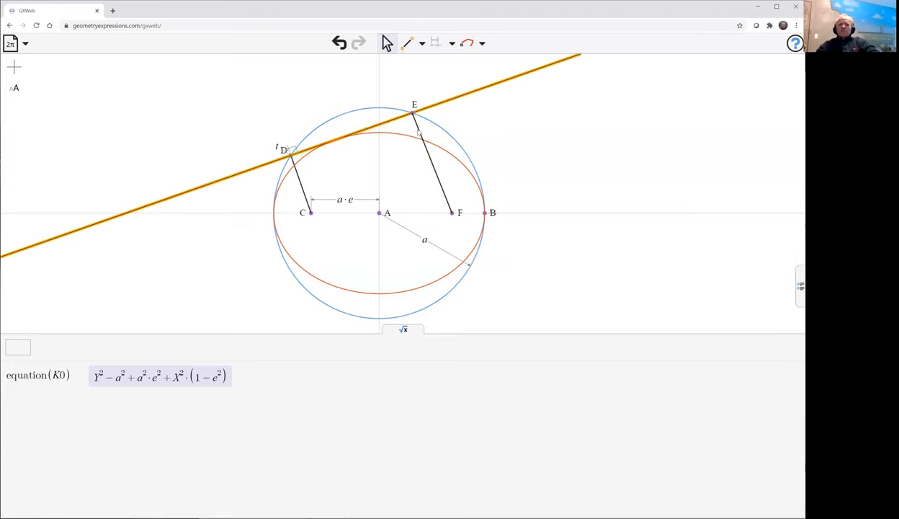
click(432, 166)
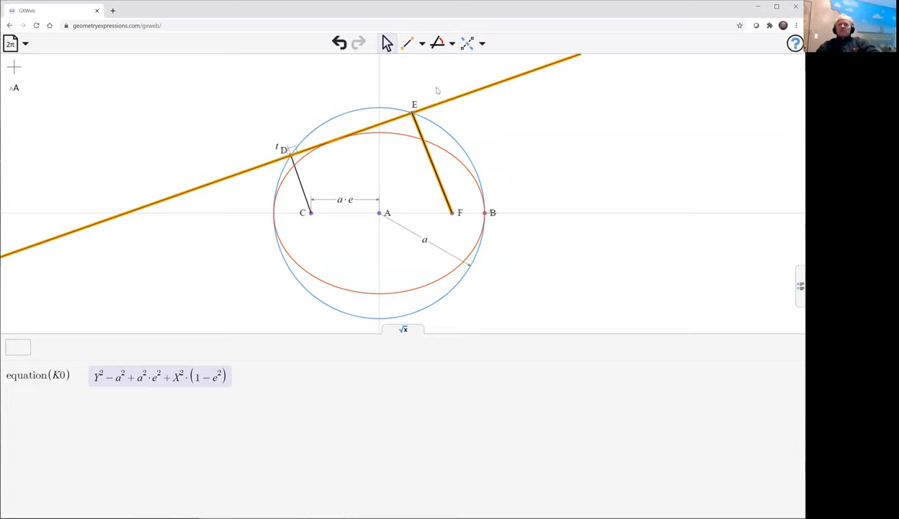
click(467, 43)
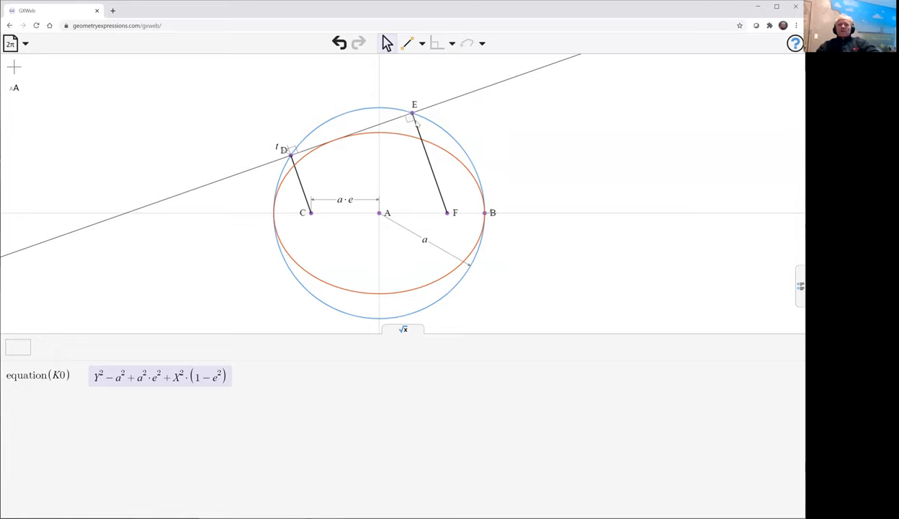
click(447, 212)
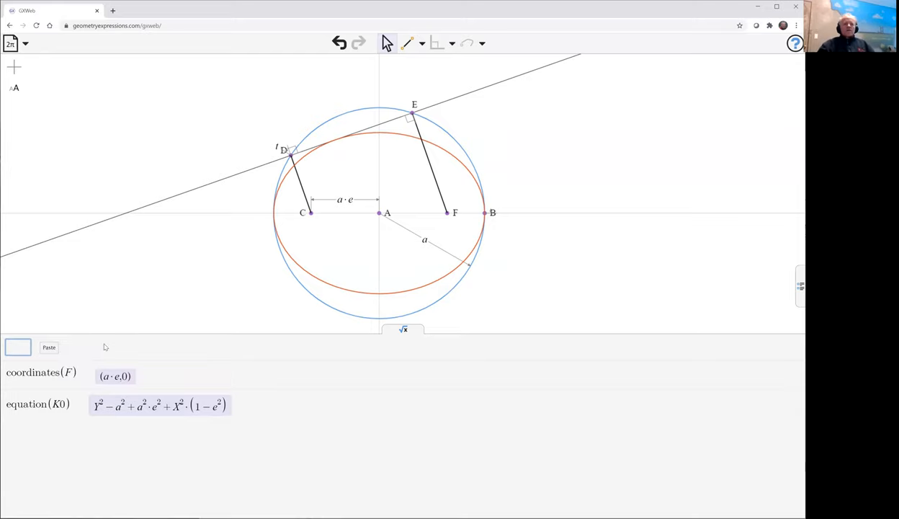
mouse_move(298, 222)
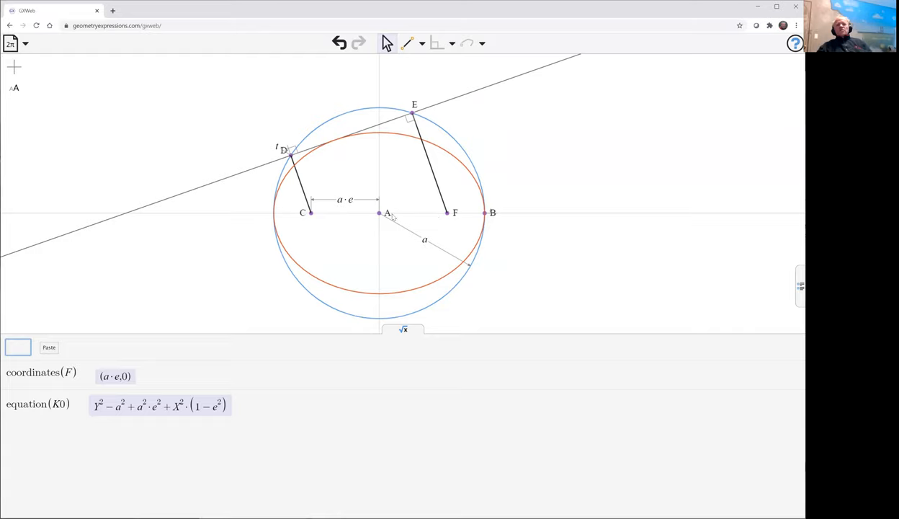
mouse_move(419, 200)
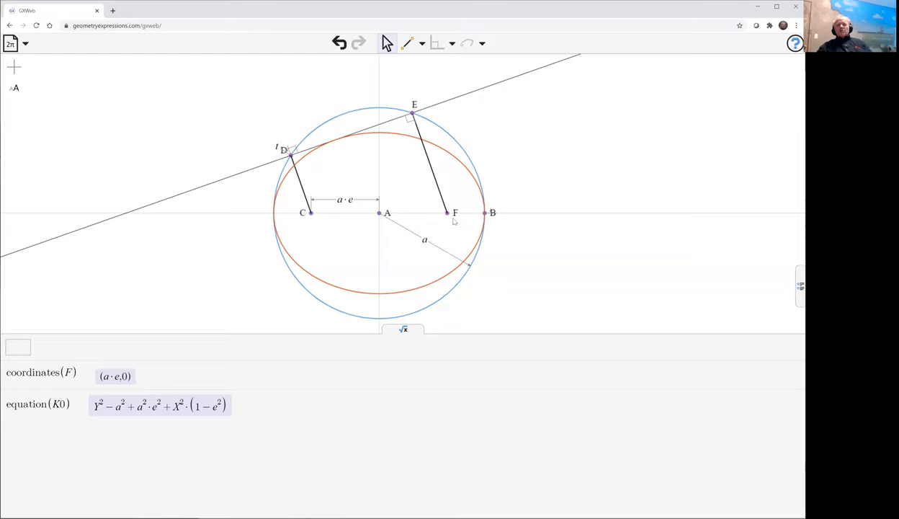
mouse_move(442, 201)
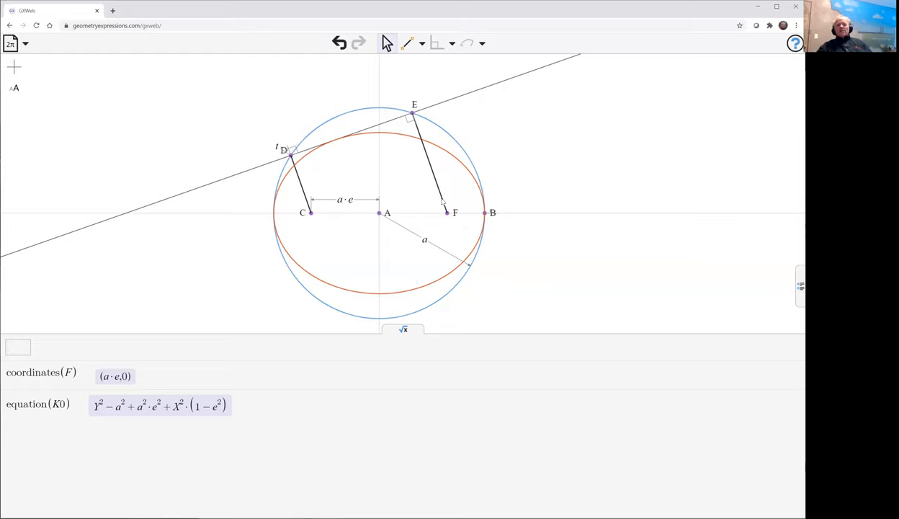
mouse_move(445, 217)
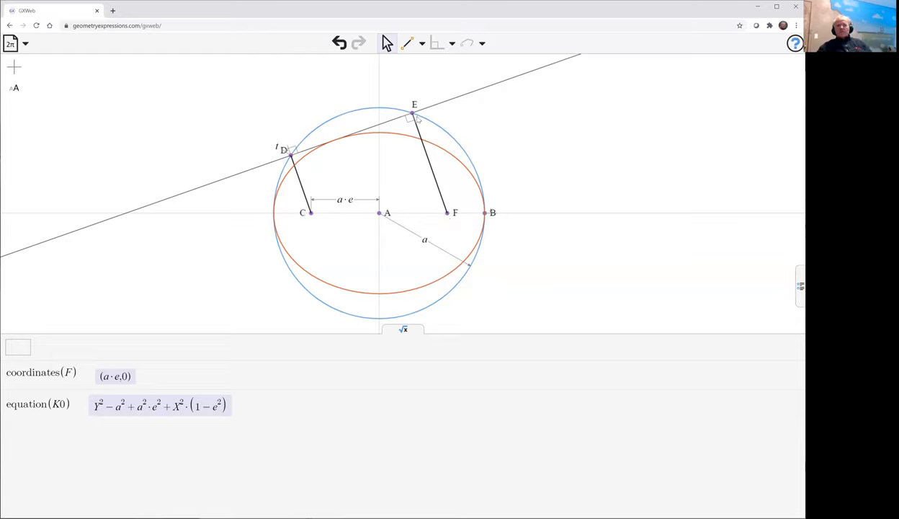
mouse_move(455, 141)
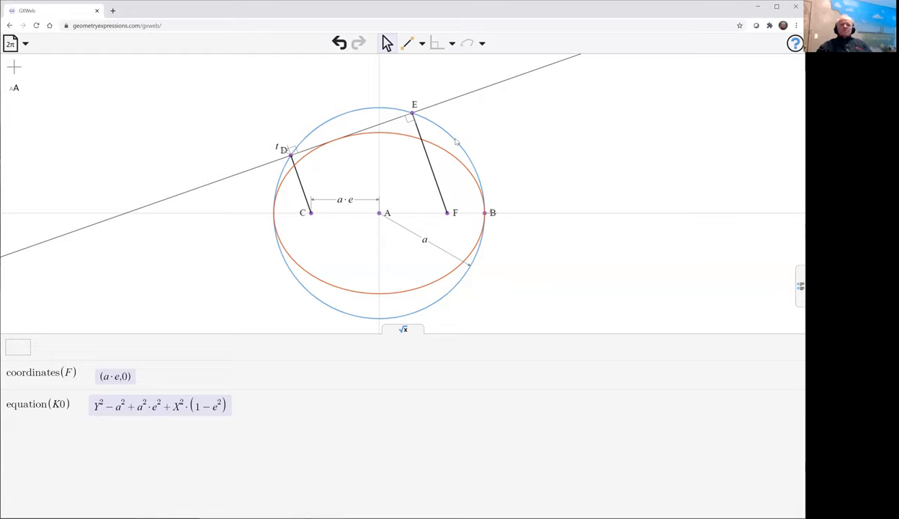
mouse_move(575, 108)
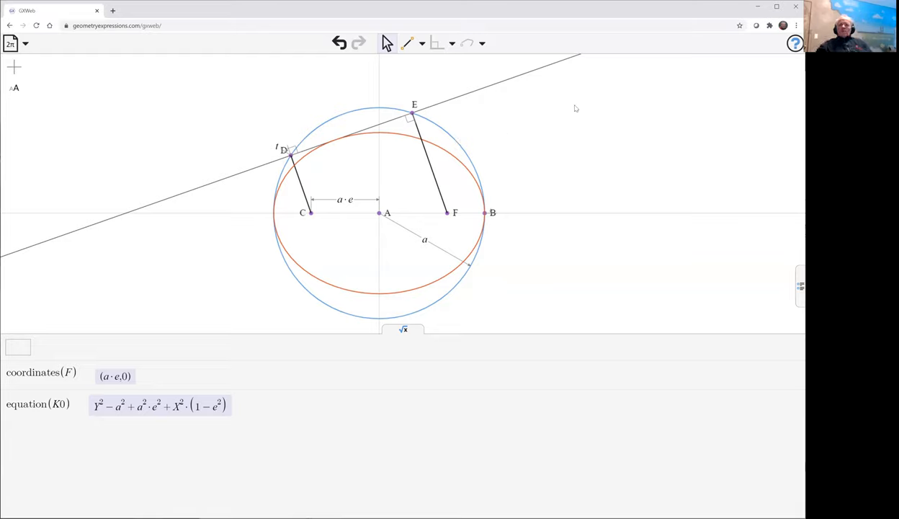